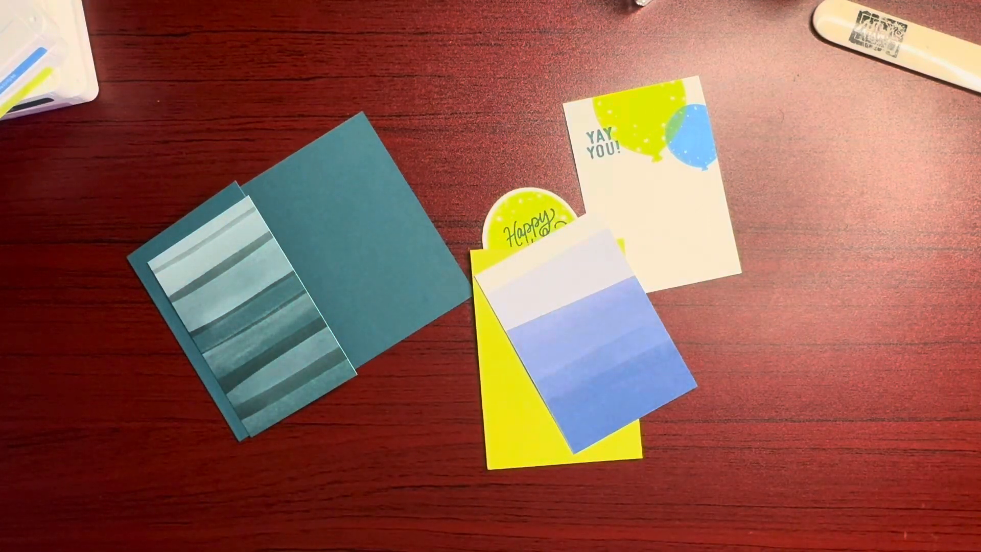
Lift the blue ombre panel off the yellow panel and hold it toward the camera.
left_click_drag(588, 344, 476, 438)
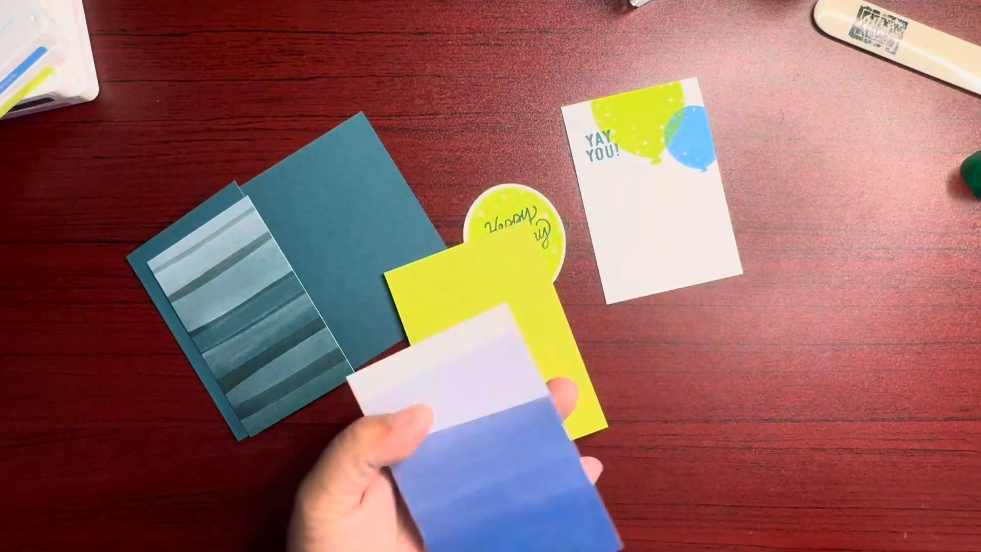